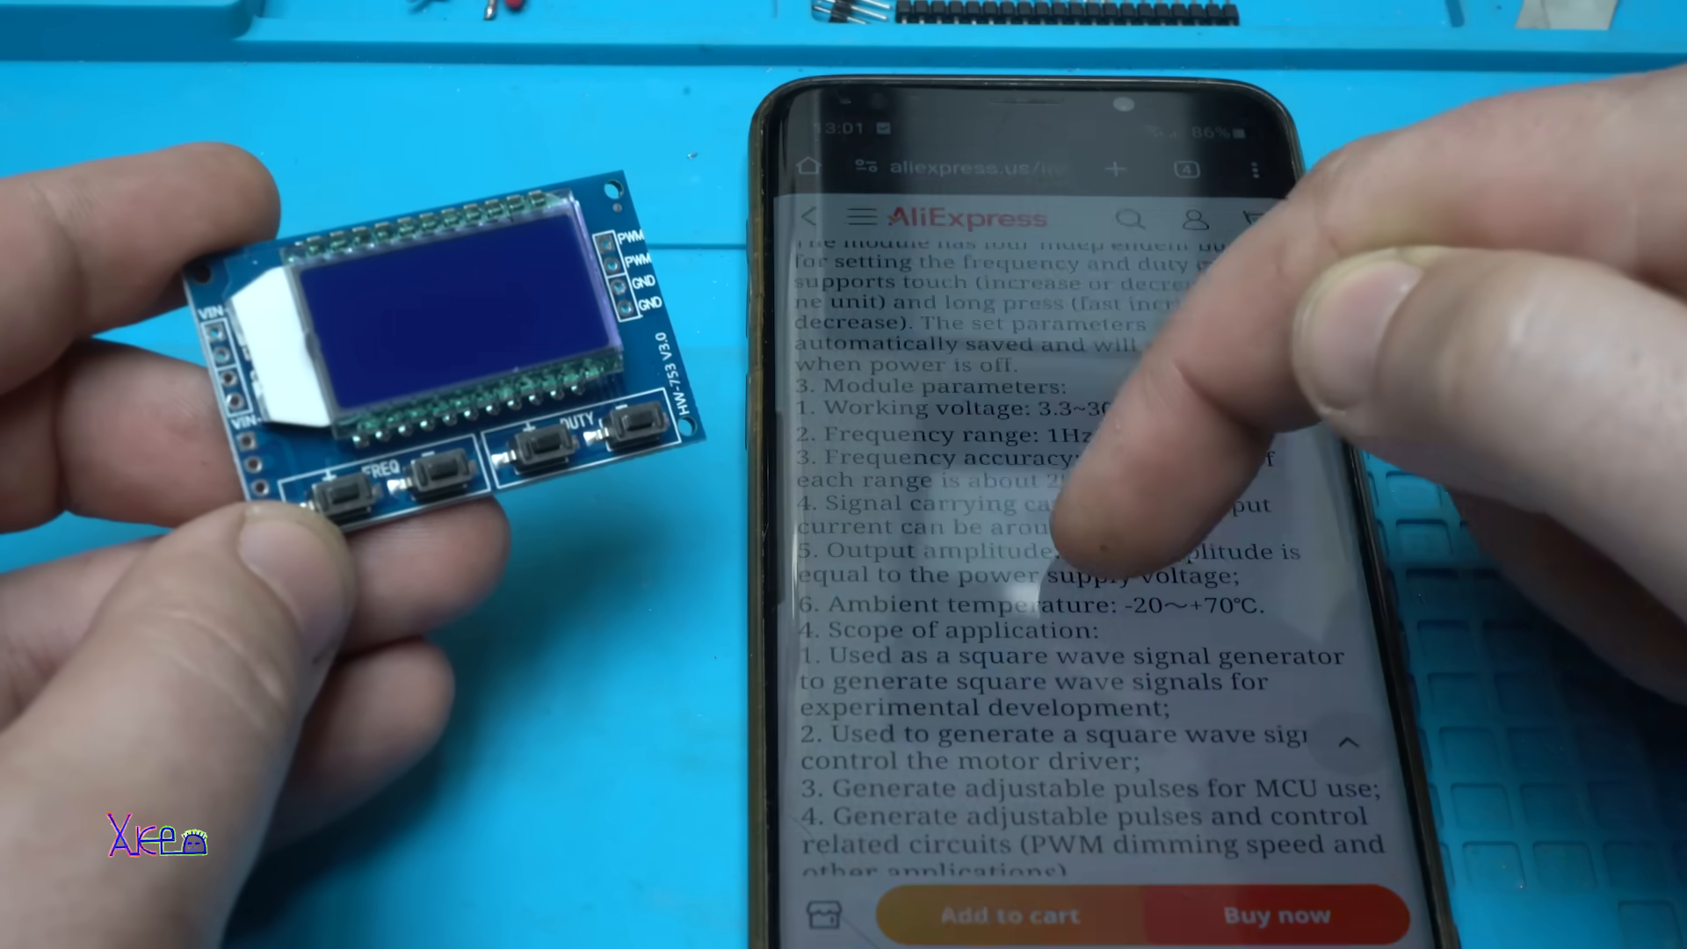
scroll(down, 3)
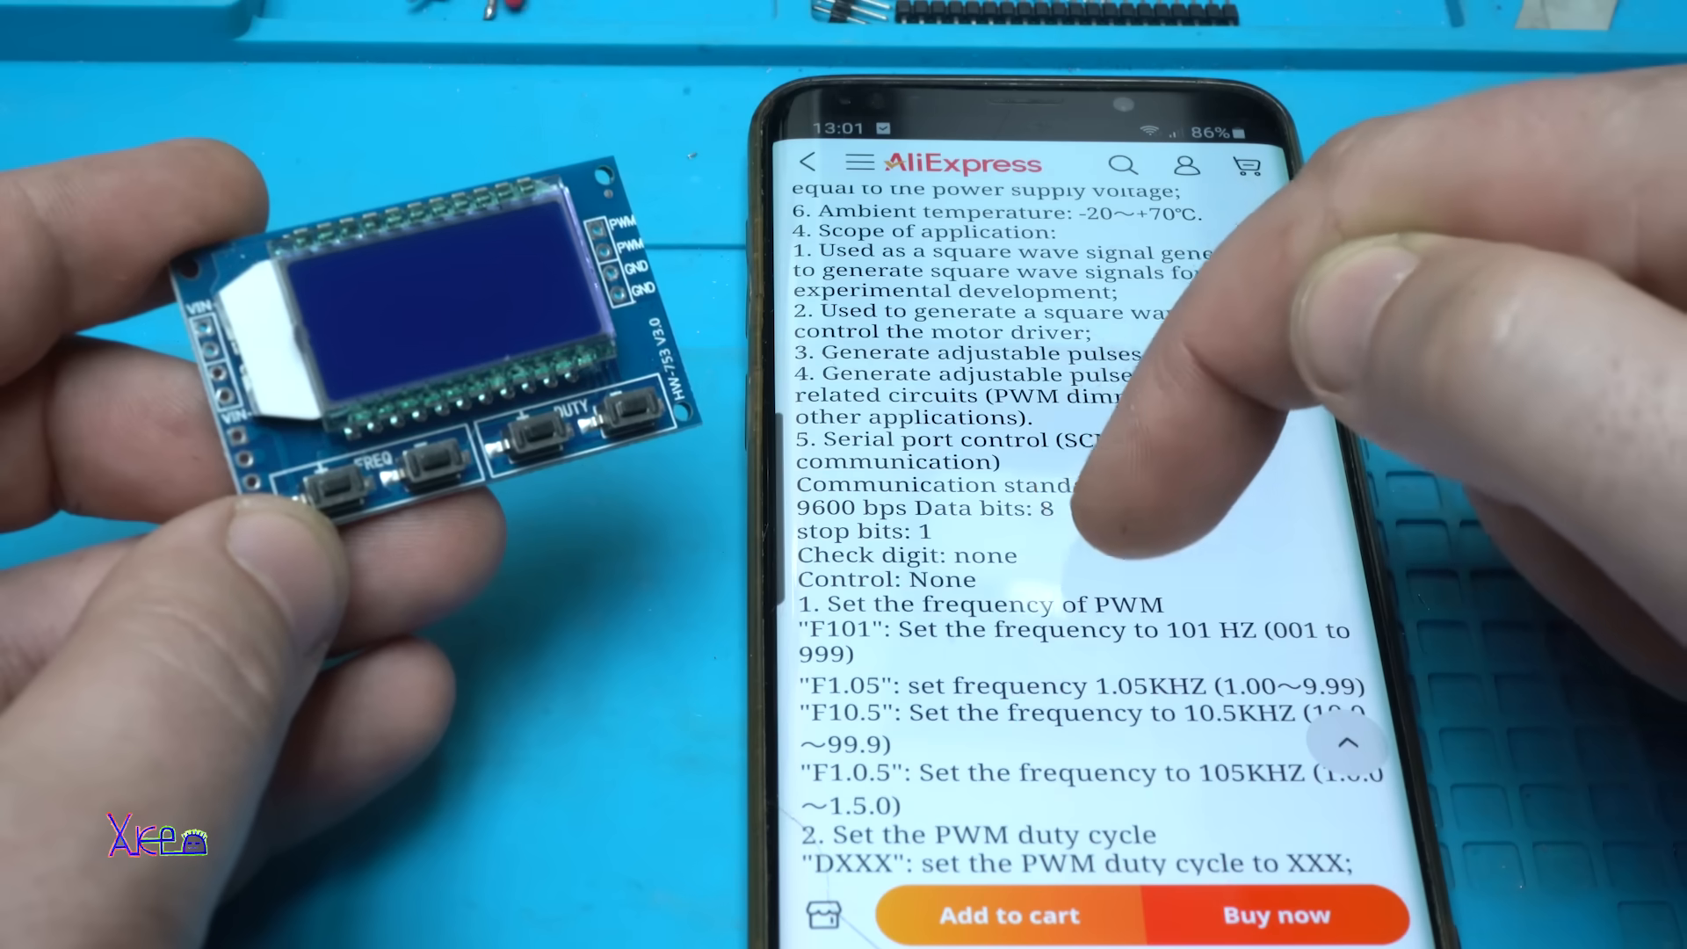
scroll(down, 3)
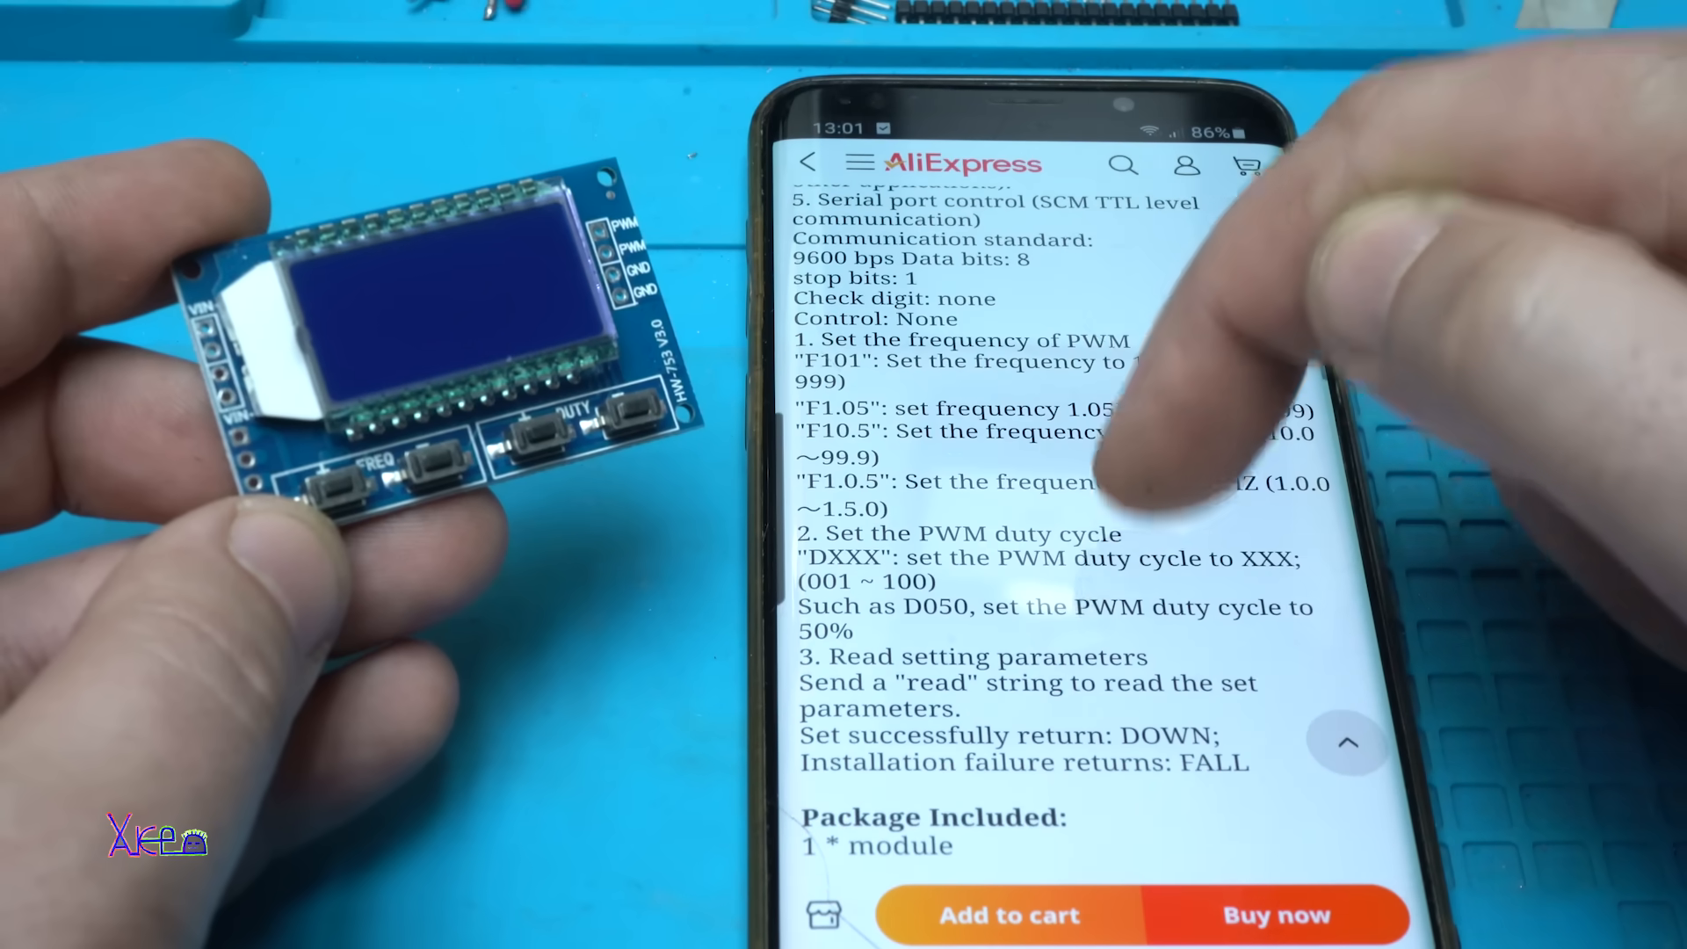